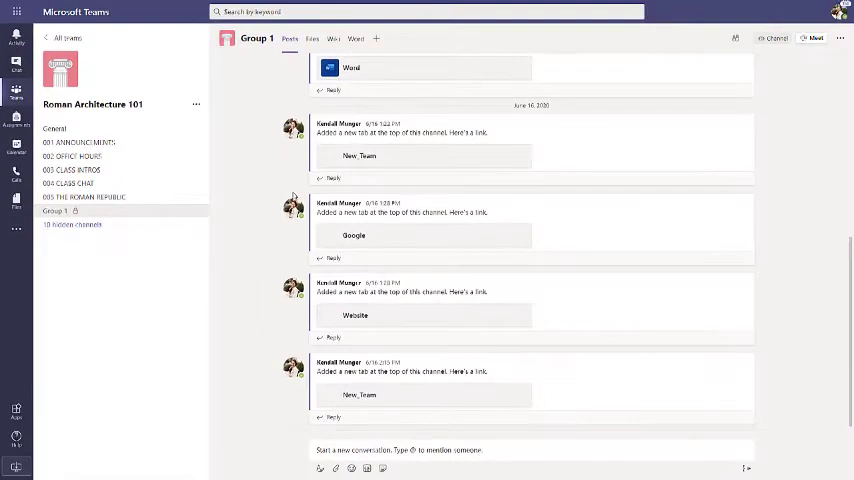
Leave the Group 1 channel for the Group Project team, viewing its Brainstorm and Source List channels.
{"action": "left_click", "coordinate": [312, 38]}
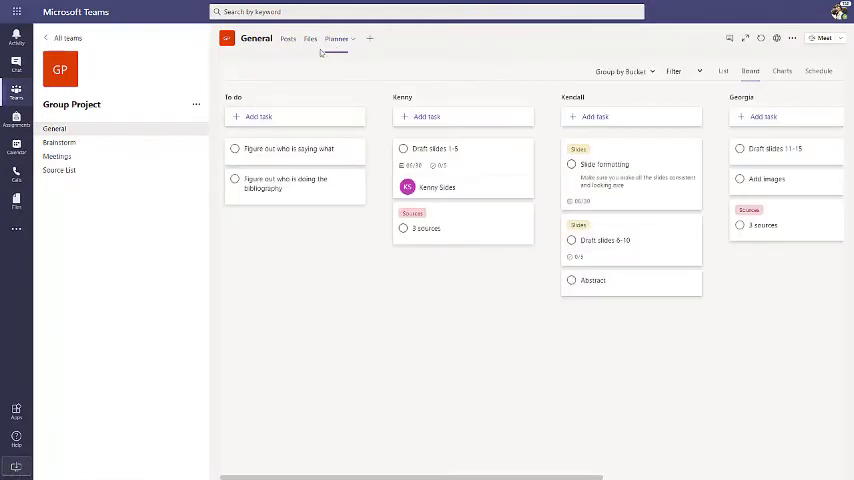
{"action": "left_click", "coordinate": [59, 142]}
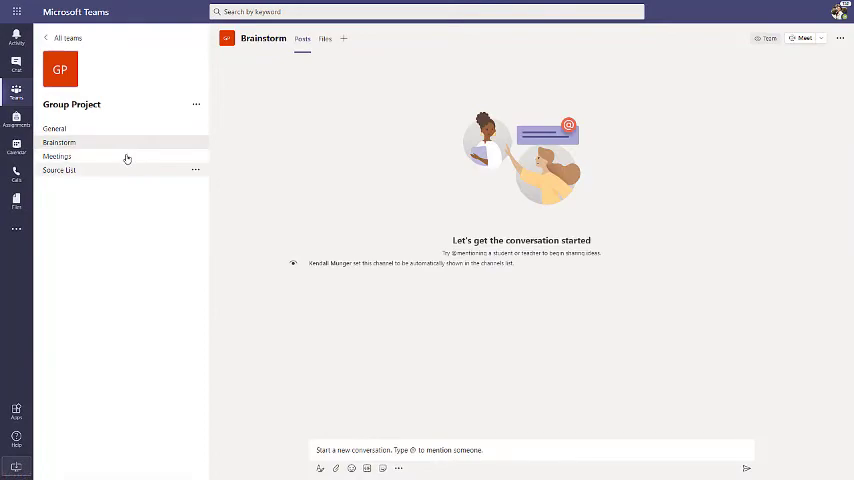
{"action": "left_click", "coordinate": [58, 170]}
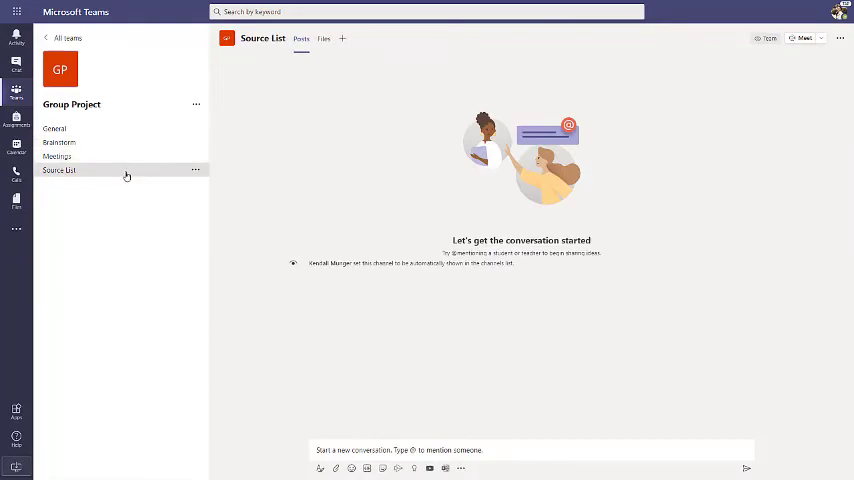